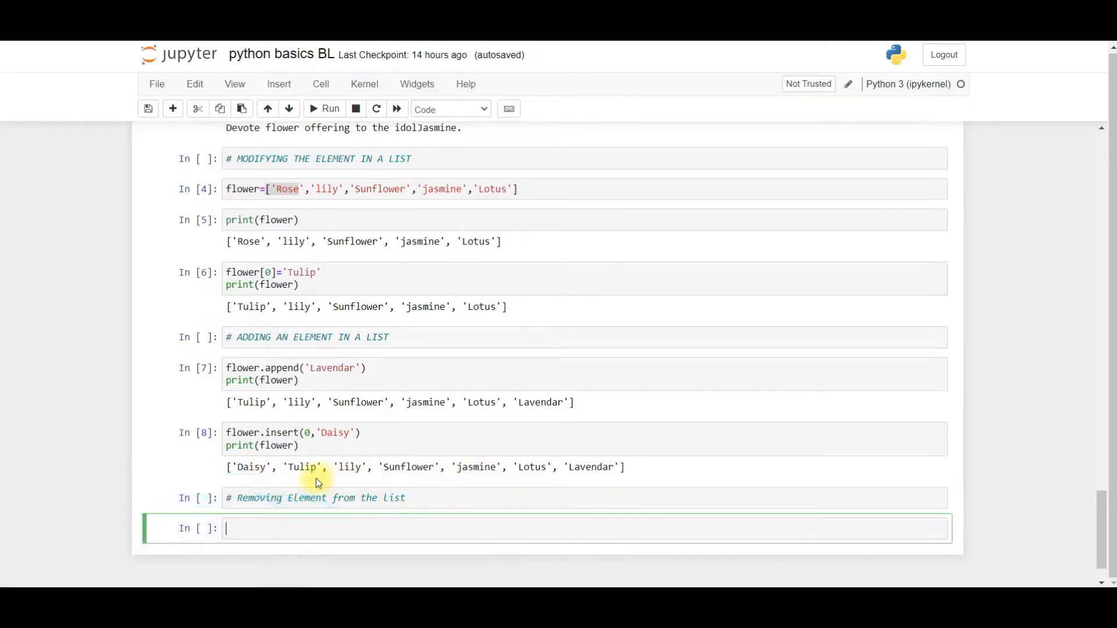
{"action": "mouse_move", "coordinate": [256, 477]}
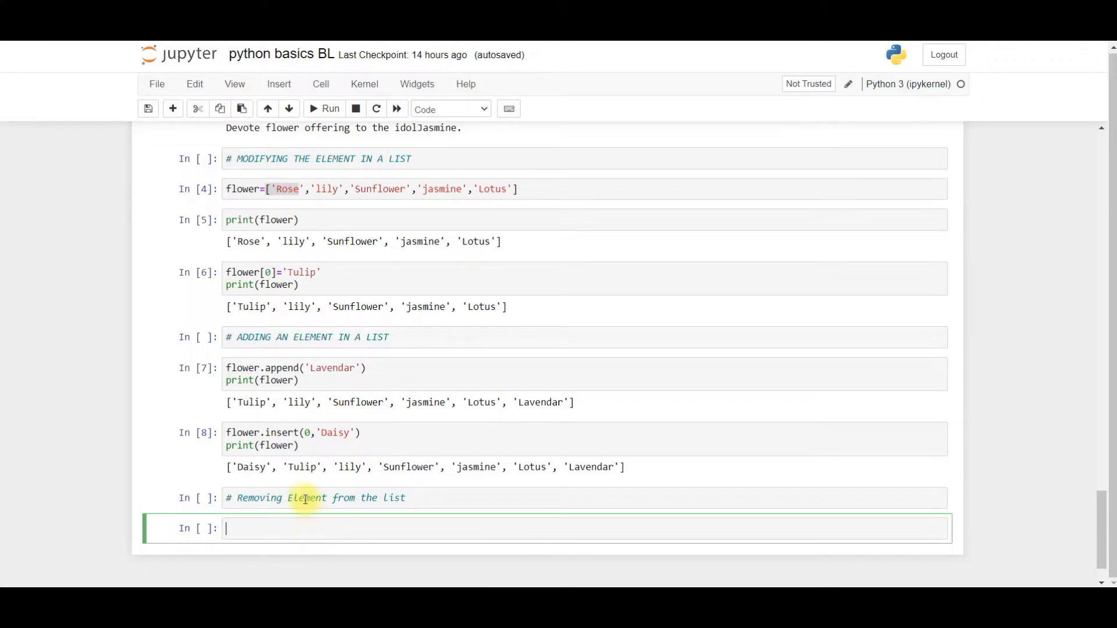
{"action": "mouse_move", "coordinate": [383, 528]}
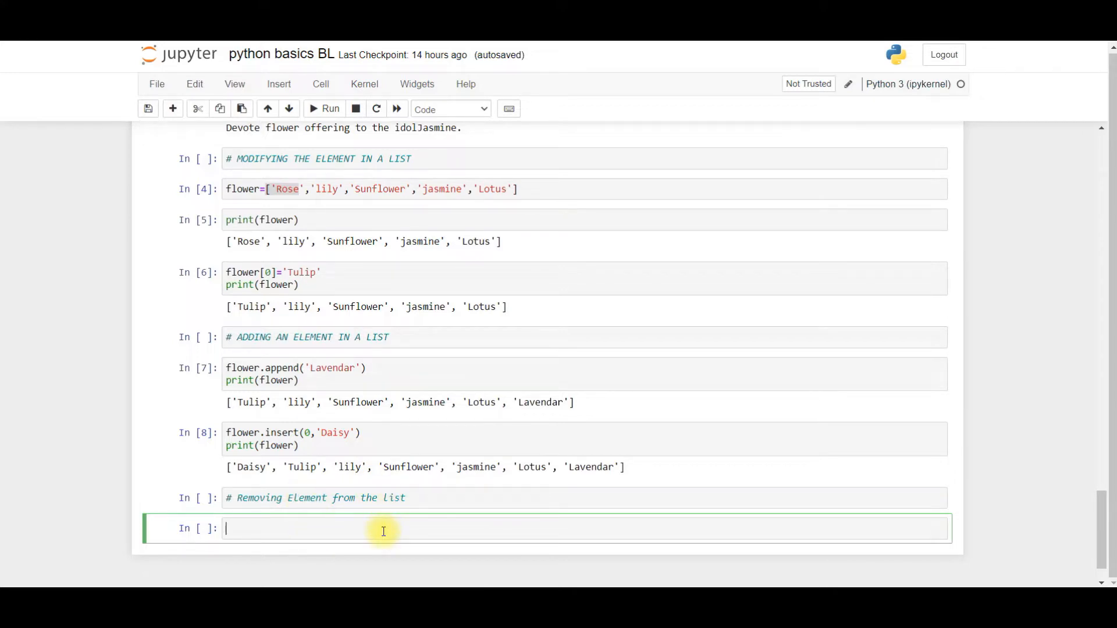
{"action": "type", "text": "de"}
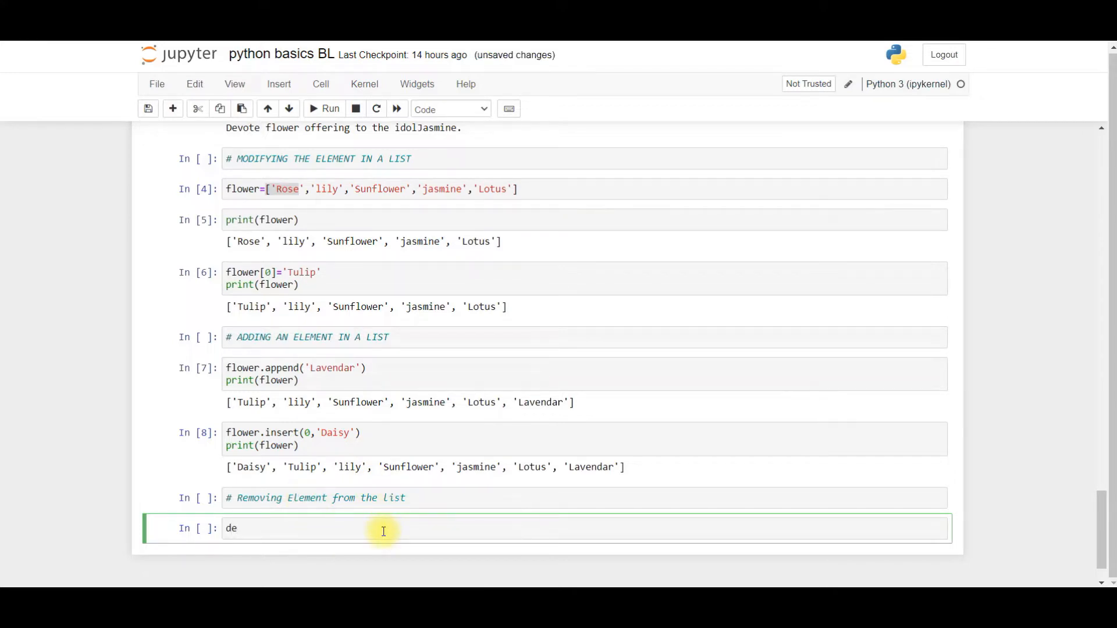
{"action": "type", "text": "l fl"}
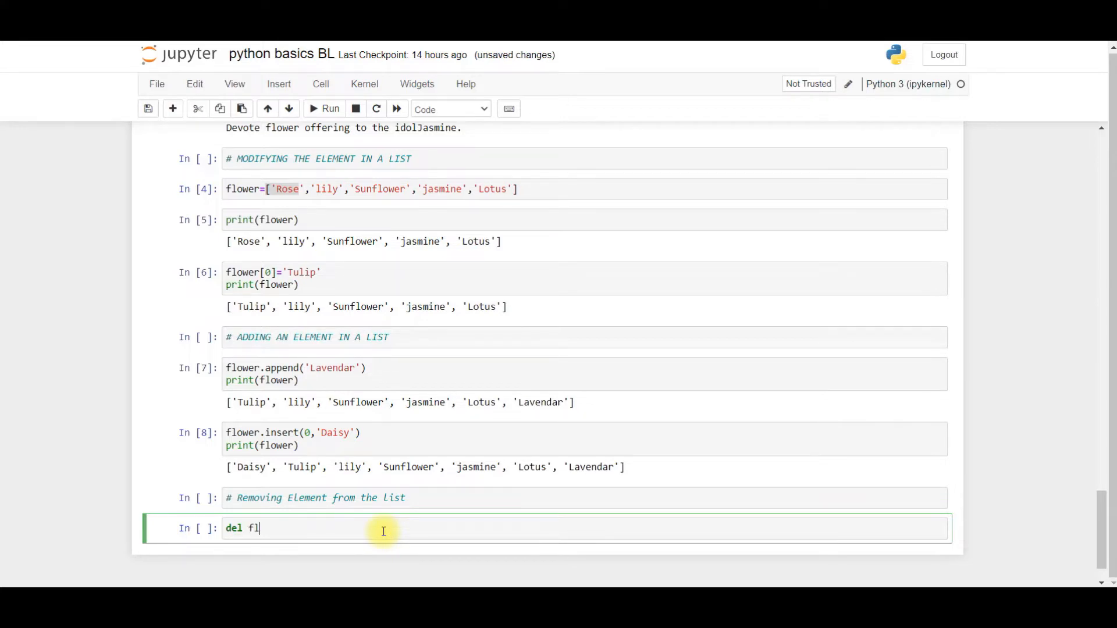
{"action": "type", "text": "ower"}
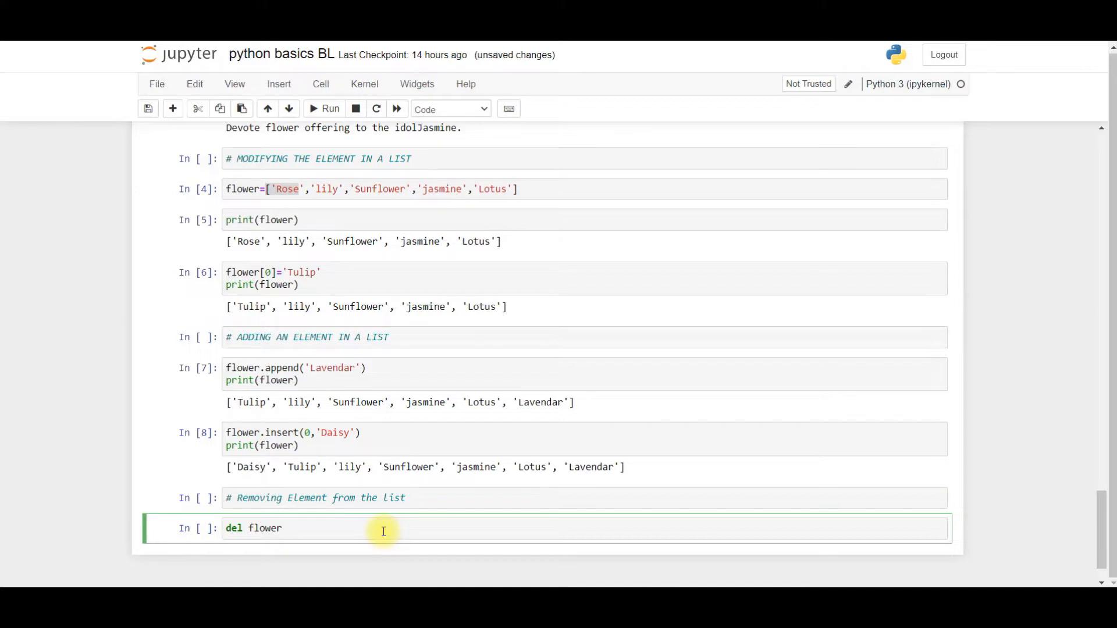
{"action": "type", "text": "[]"}
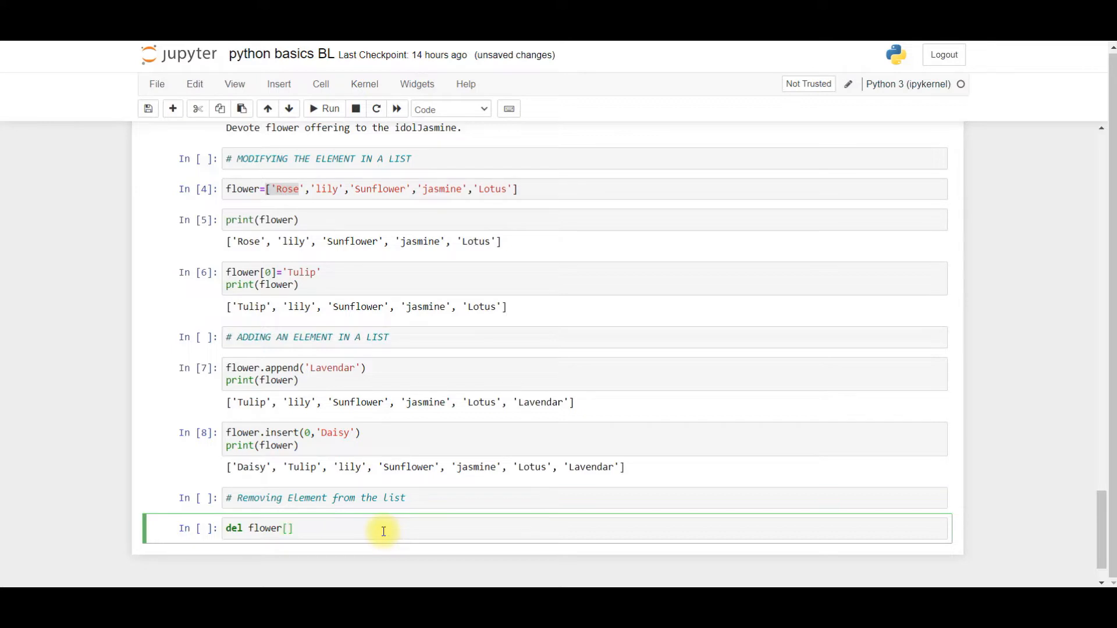
{"action": "mouse_move", "coordinate": [246, 483]}
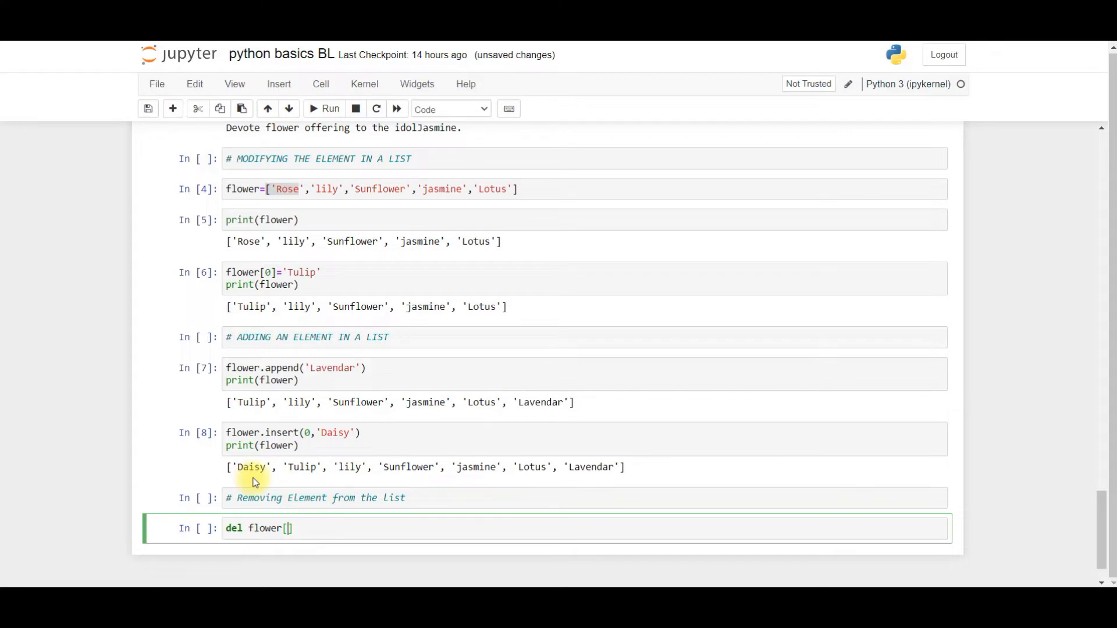
{"action": "type", "text": "0"}
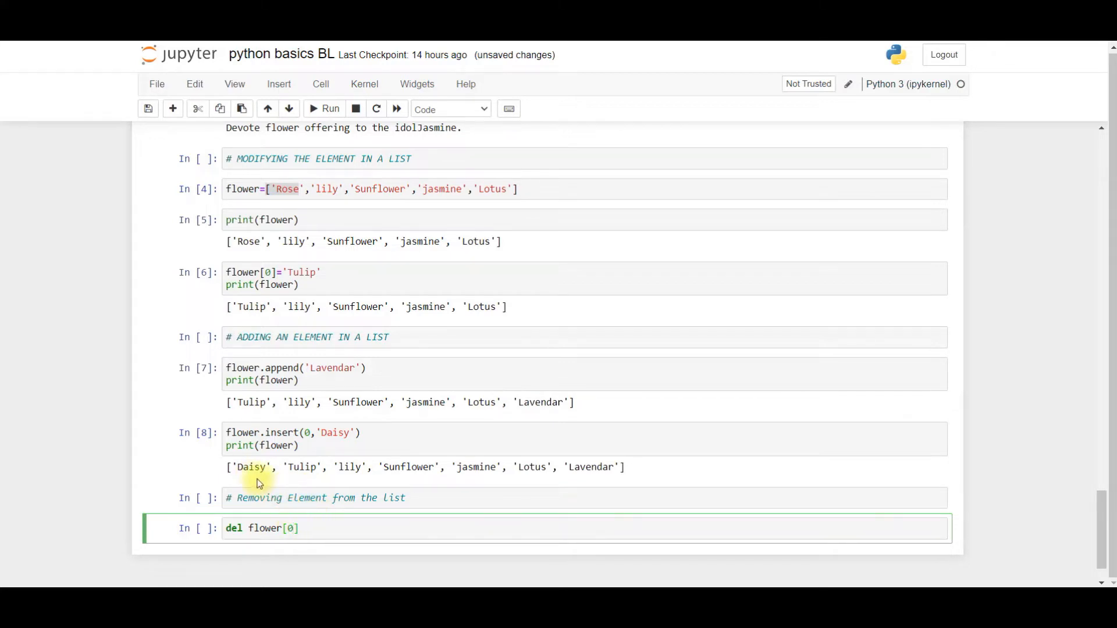
{"action": "mouse_move", "coordinate": [278, 484]}
{"action": "type", "text": "print("}
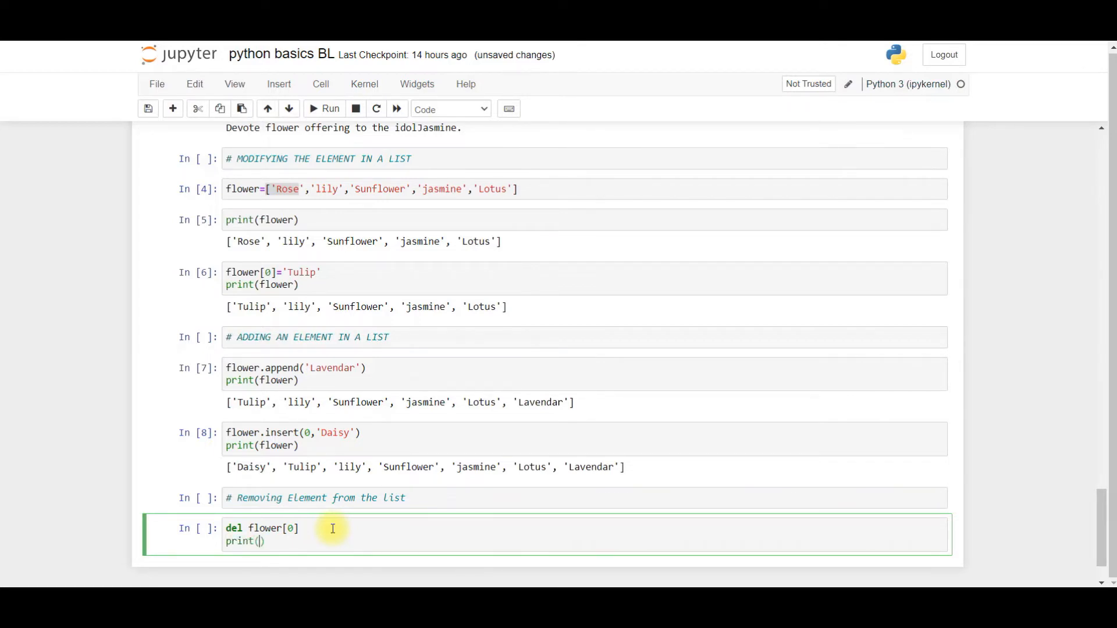
{"action": "type", "text": "flower"}
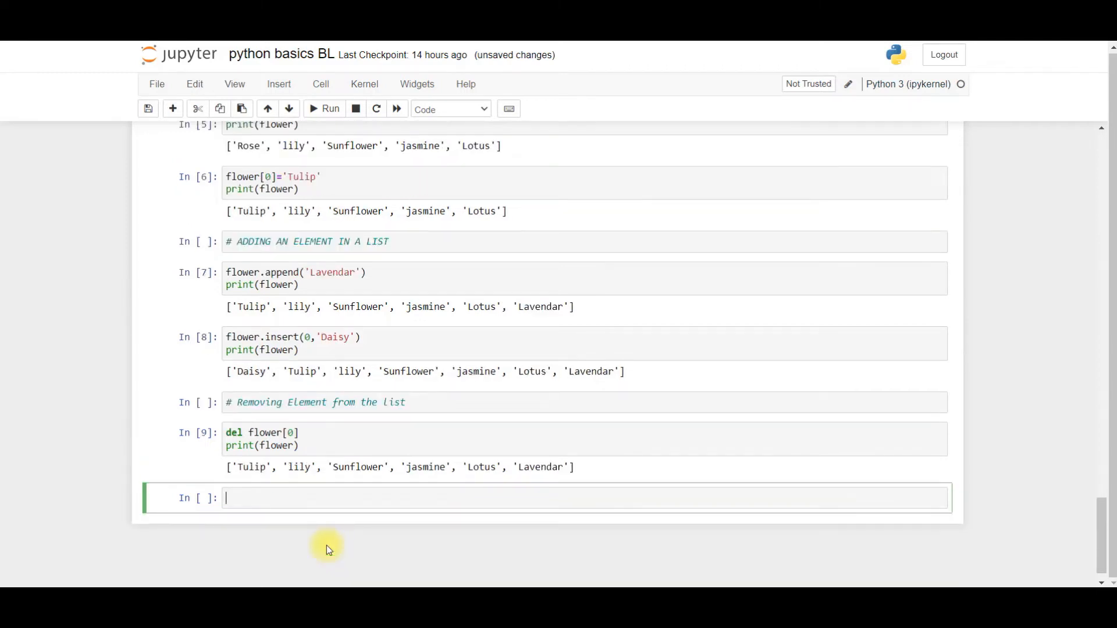
{"action": "mouse_move", "coordinate": [321, 487]}
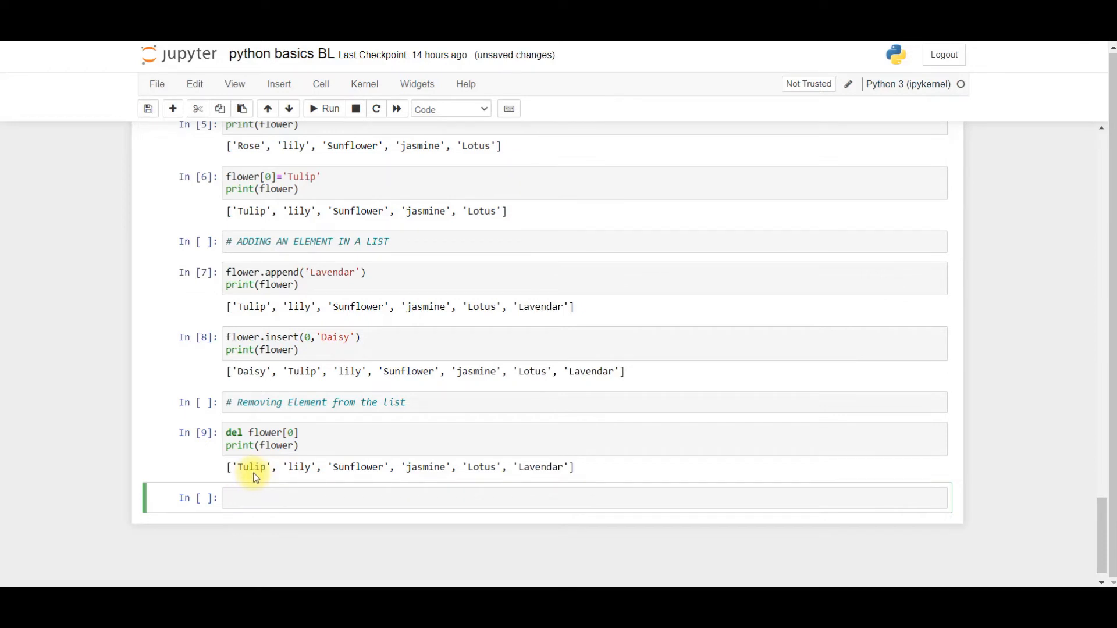
{"action": "mouse_move", "coordinate": [442, 469]}
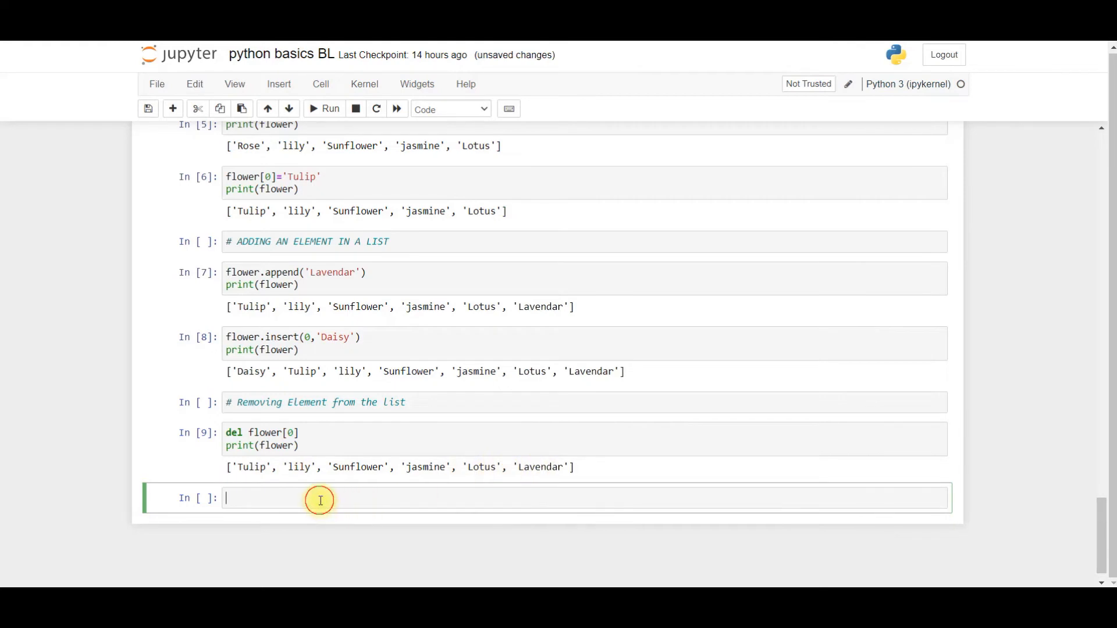
{"action": "mouse_move", "coordinate": [362, 467]}
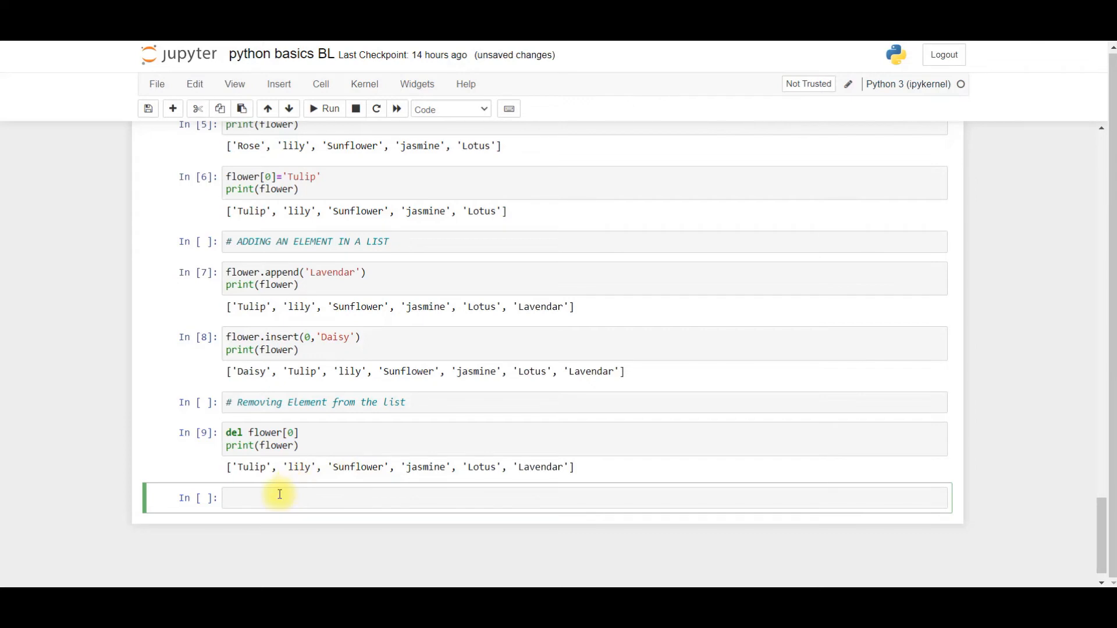
{"action": "mouse_move", "coordinate": [348, 498]}
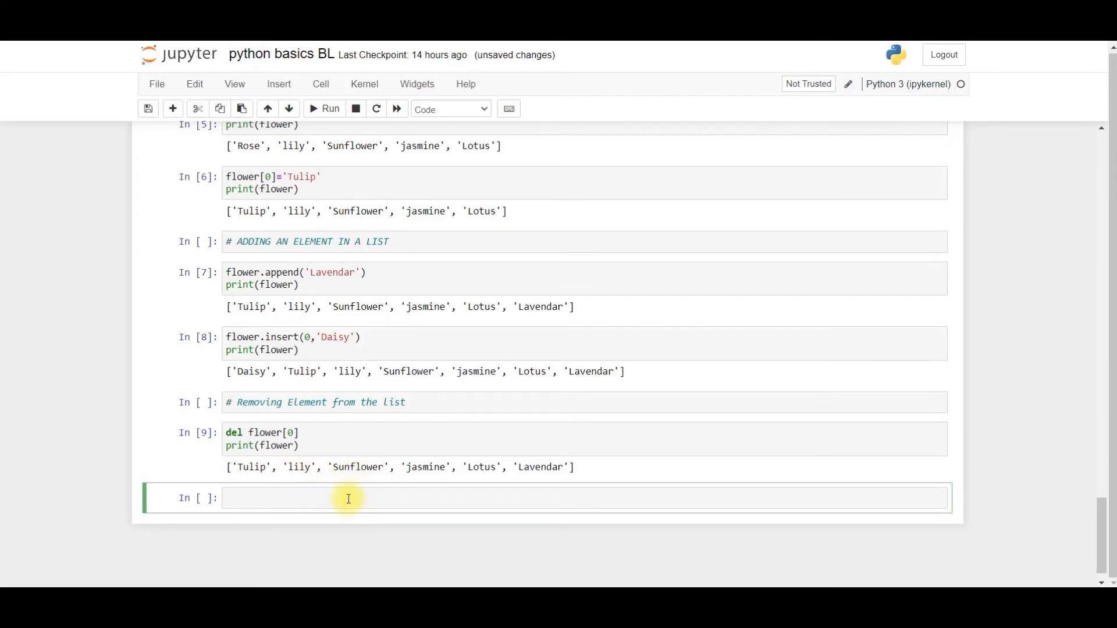
{"action": "type", "text": "d"}
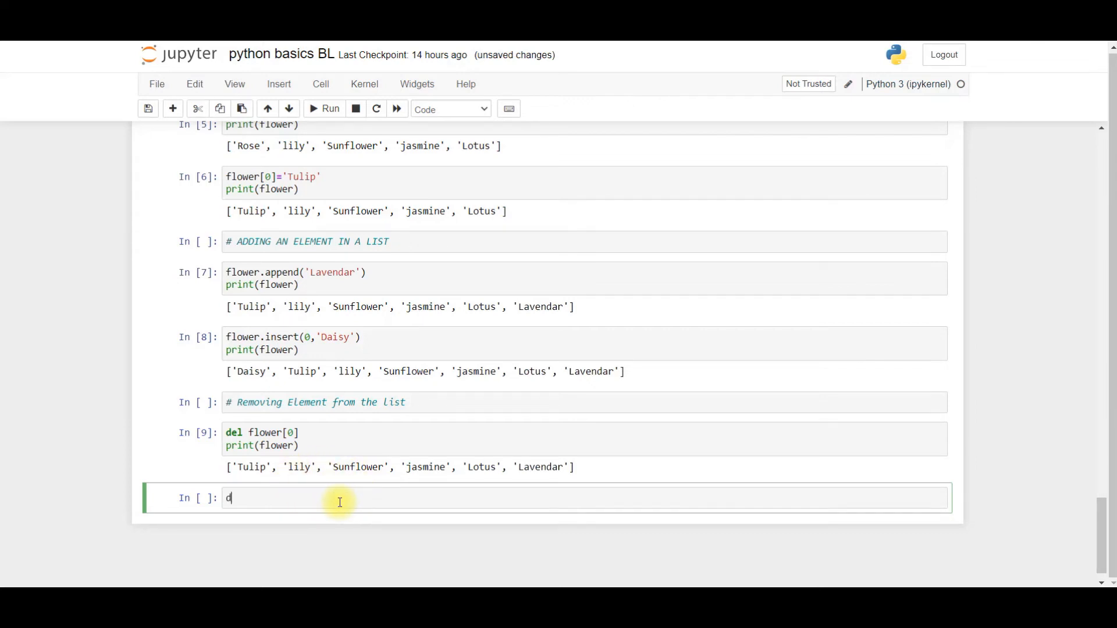
{"action": "type", "text": "el flower"}
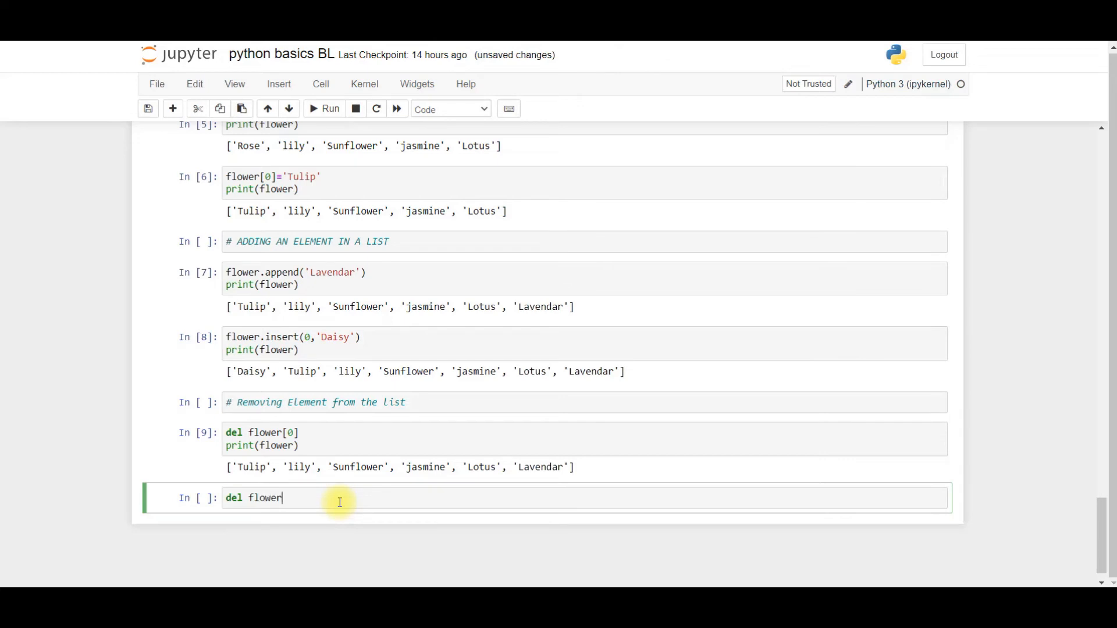
{"action": "type", "text": "[]"}
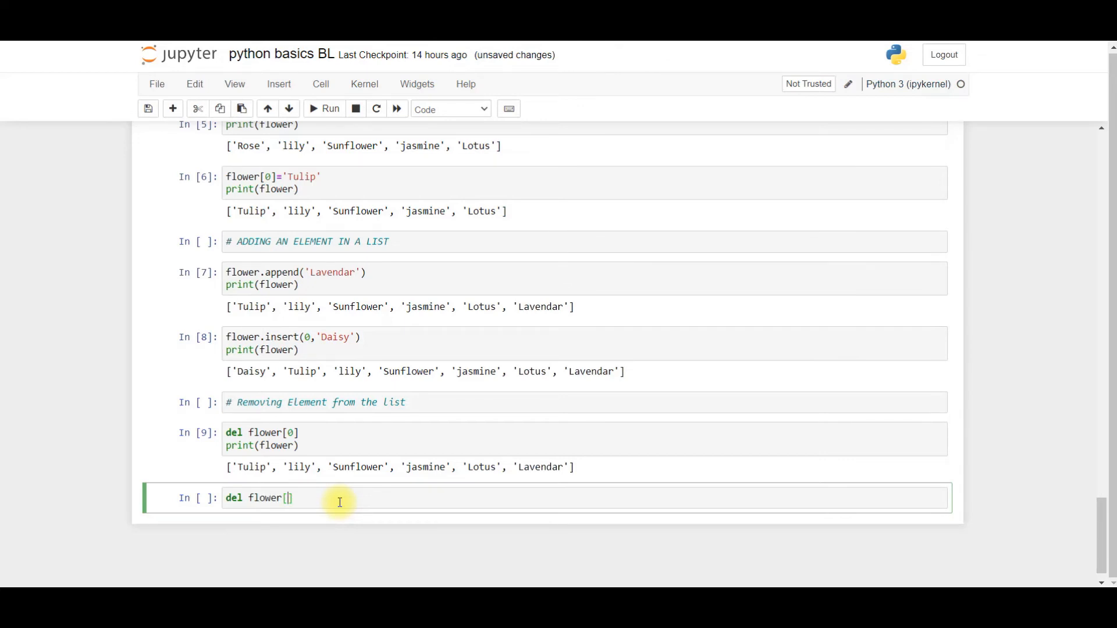
{"action": "mouse_move", "coordinate": [250, 476]}
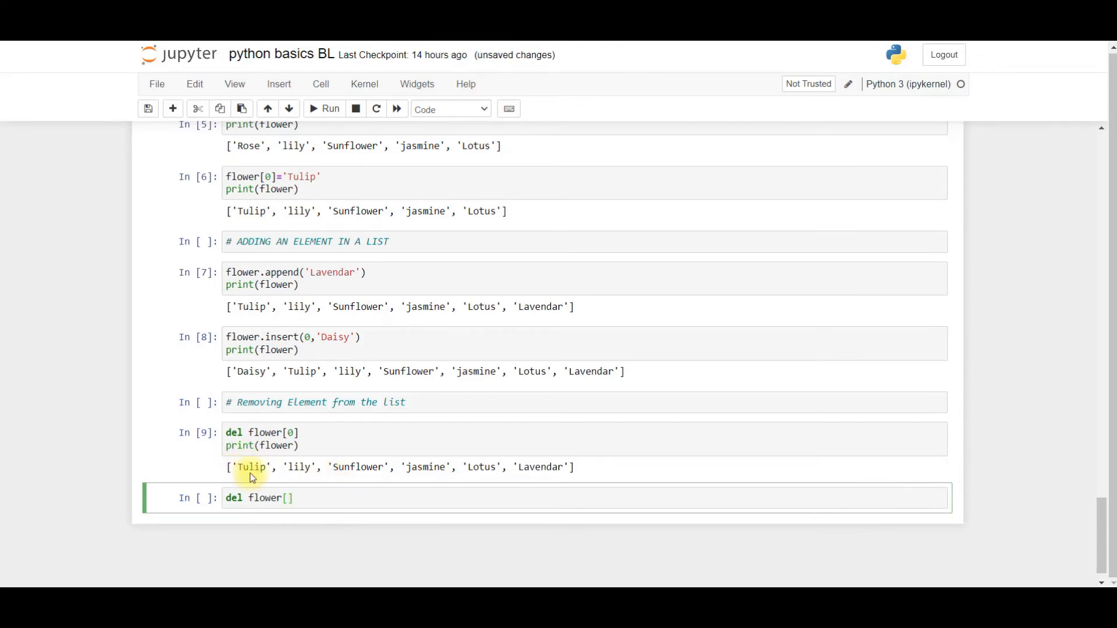
{"action": "mouse_move", "coordinate": [376, 483]}
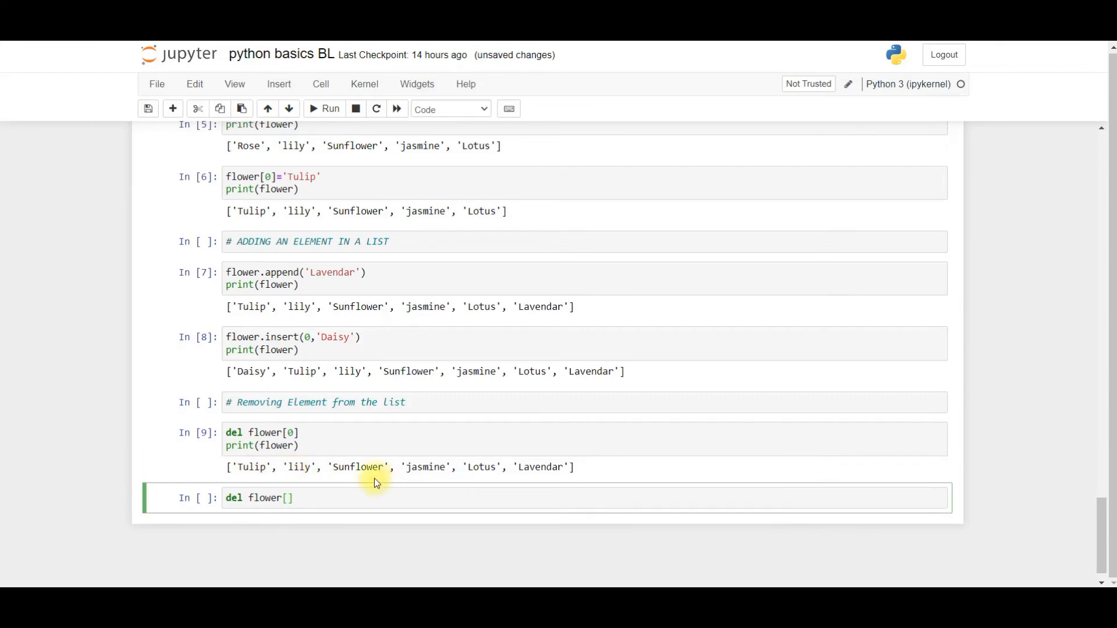
{"action": "mouse_move", "coordinate": [333, 491]}
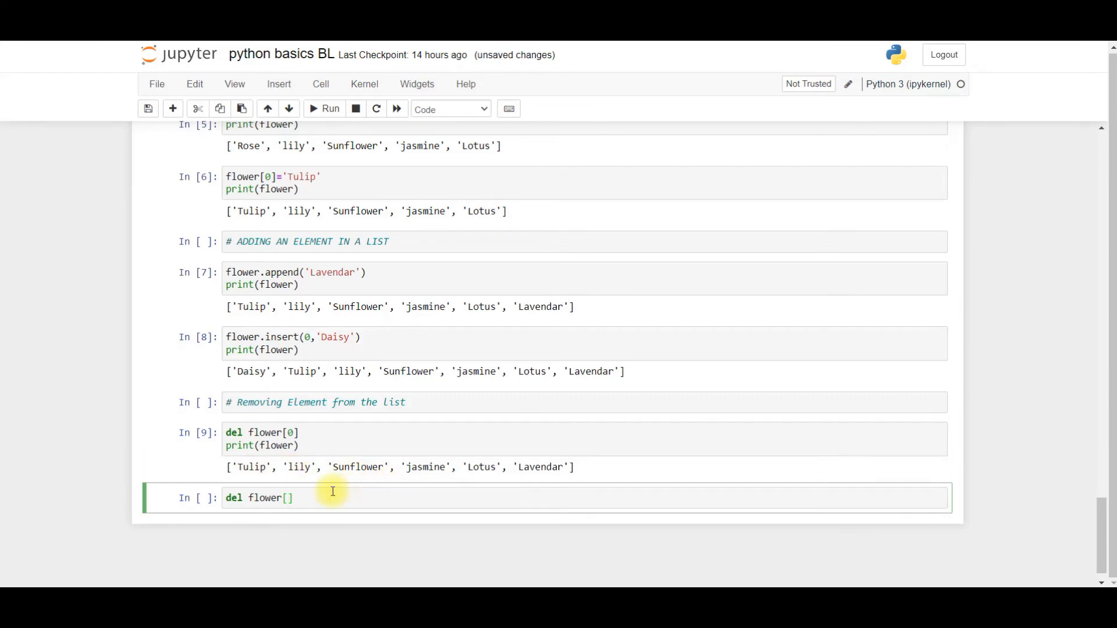
{"action": "type", "text": "2"}
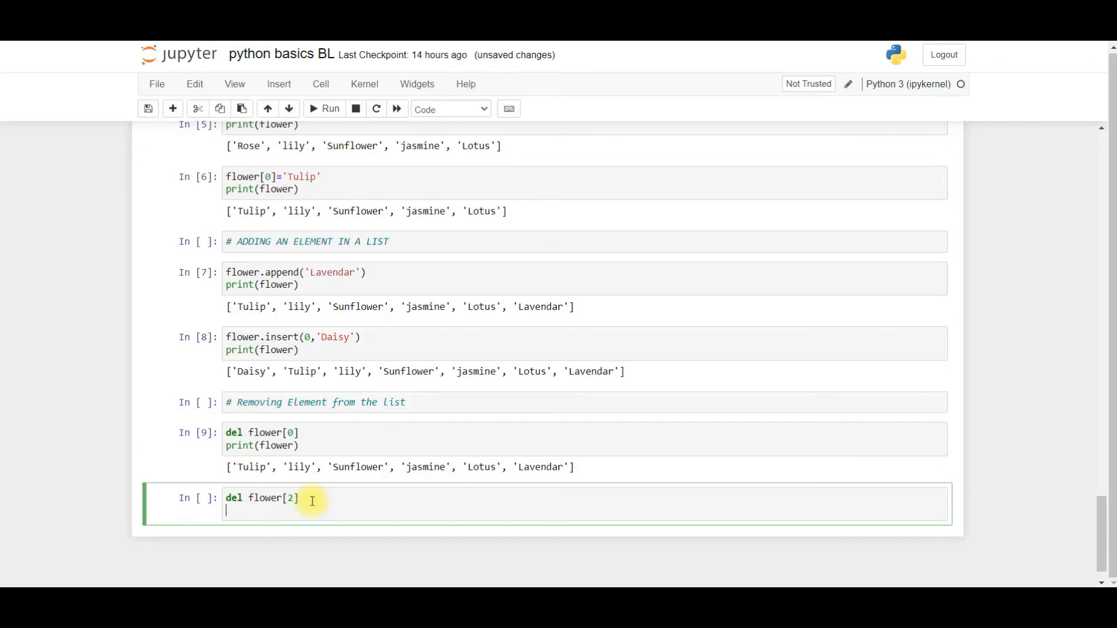
{"action": "type", "text": "pritn"}
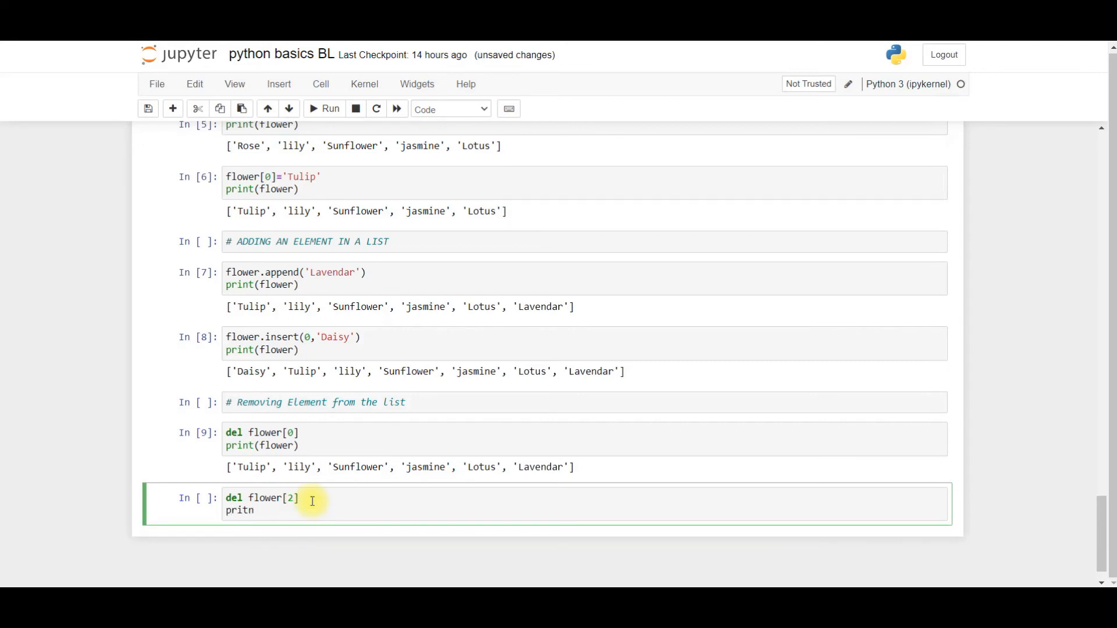
{"action": "type", "text": "print"}
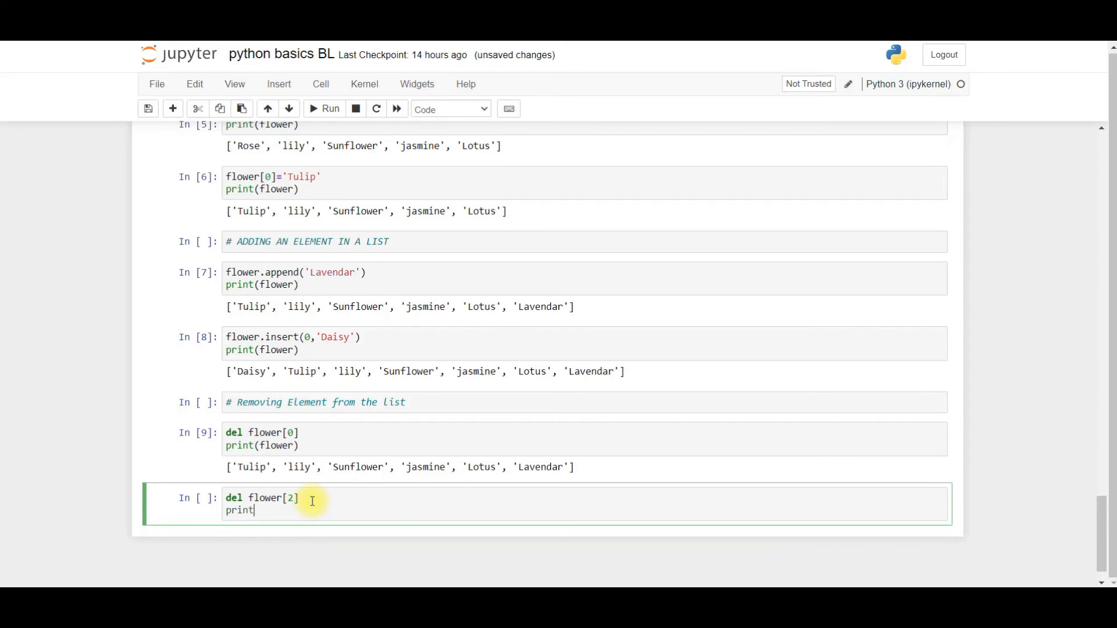
{"action": "type", "text": "(flowe"}
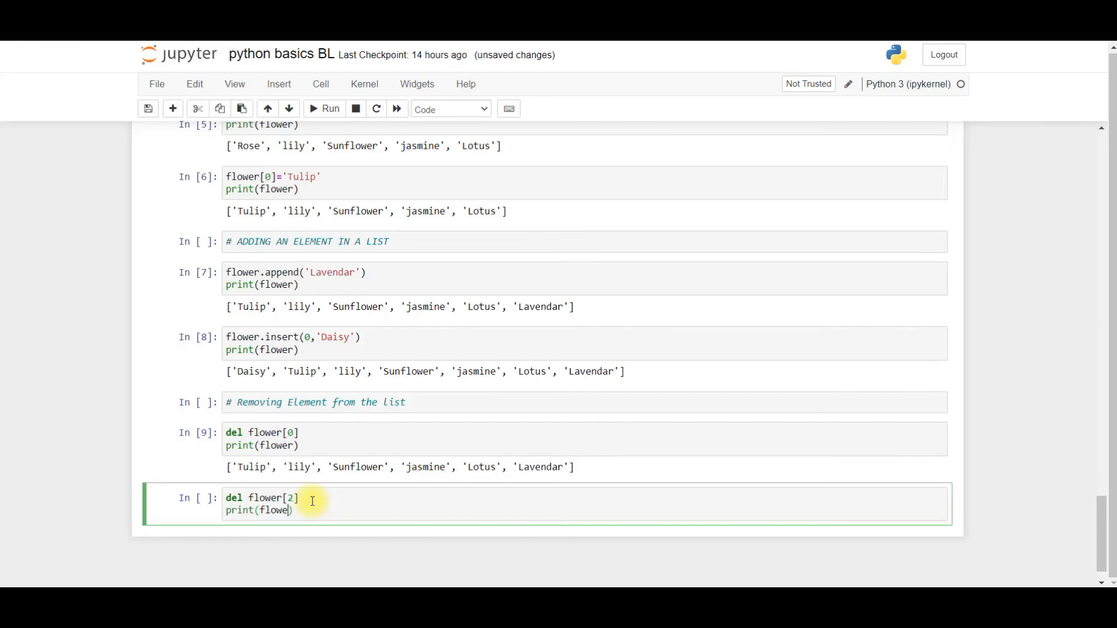
{"action": "type", "text": "r"}
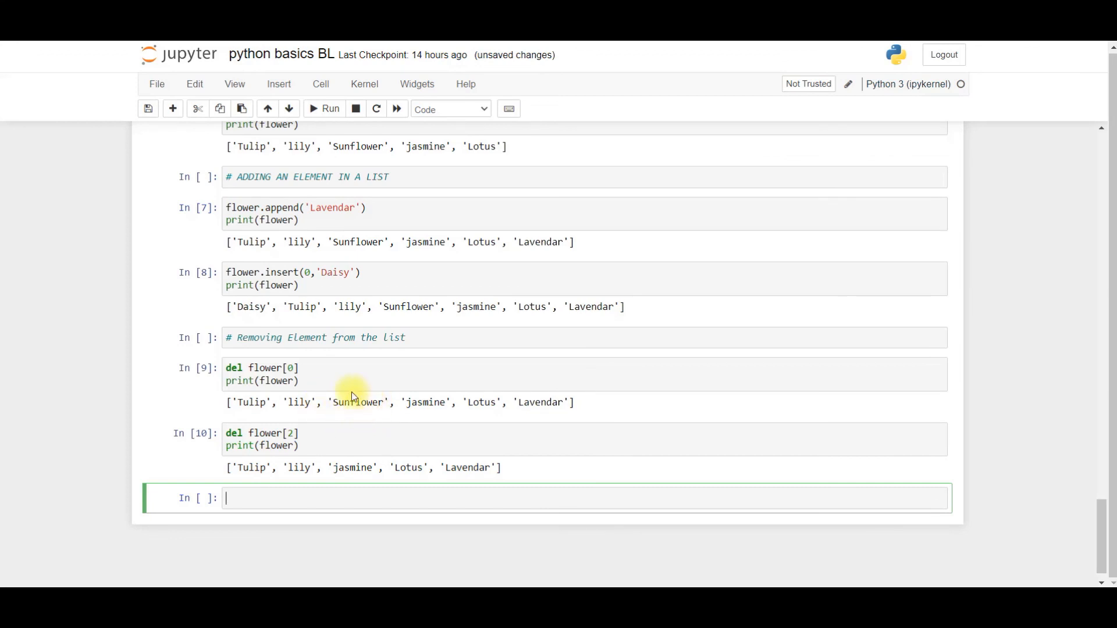
{"action": "mouse_move", "coordinate": [481, 484]}
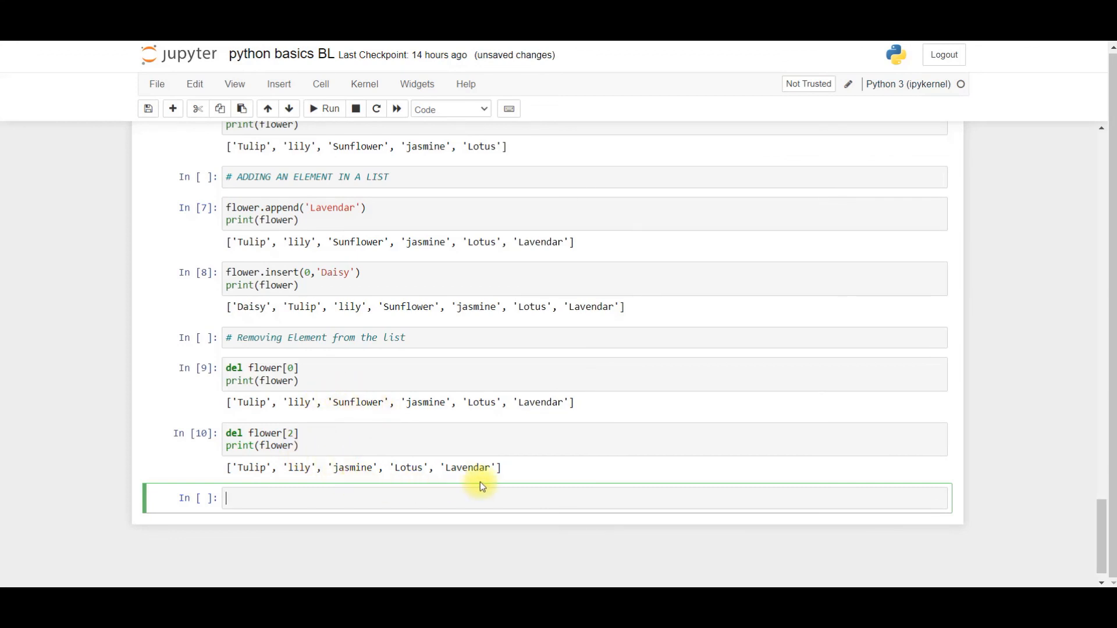
{"action": "mouse_move", "coordinate": [534, 490]}
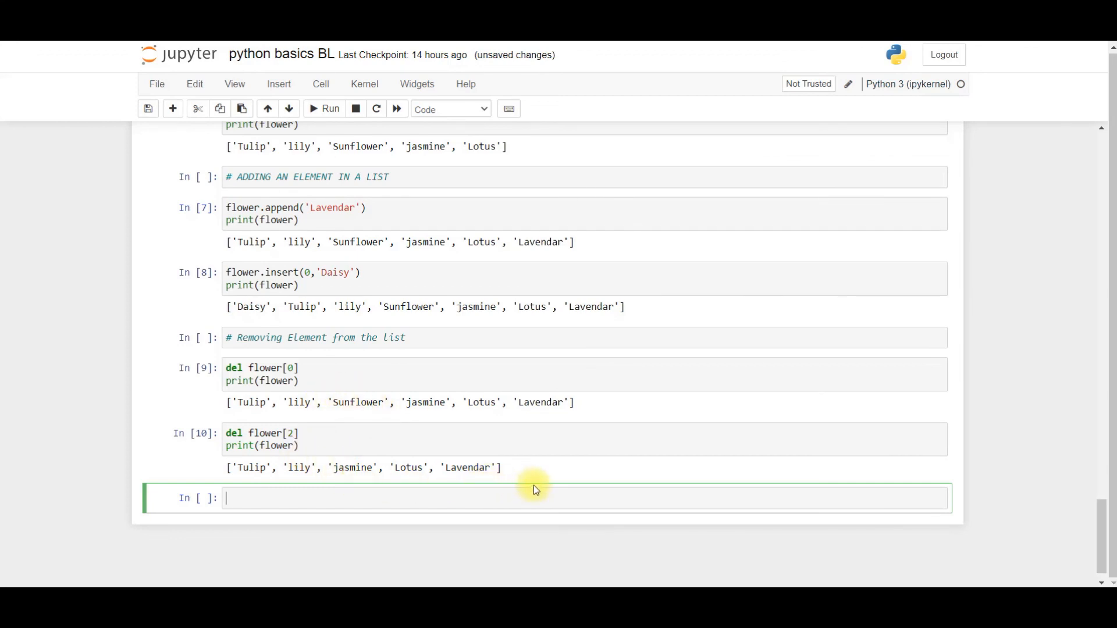